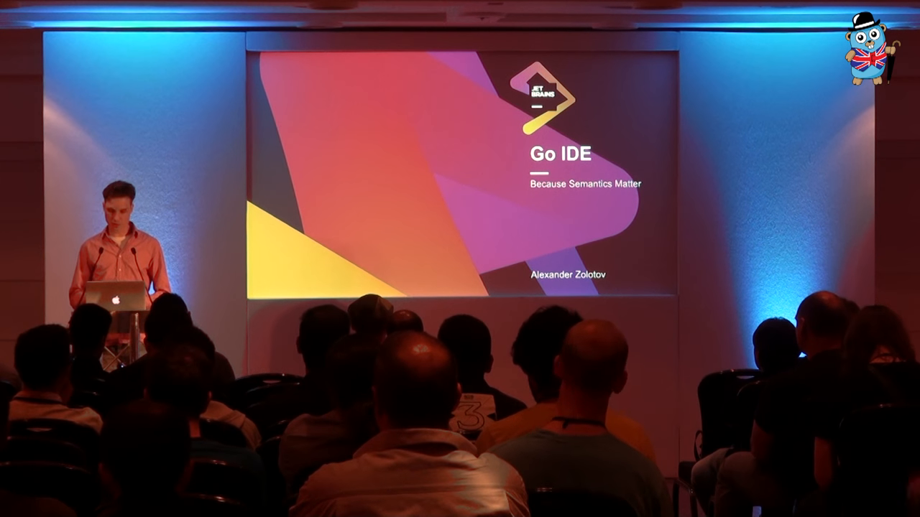
# Set the if condition to 'true' and unwrap the if, leaving Println("!") standalone.
pyautogui.press('Right')
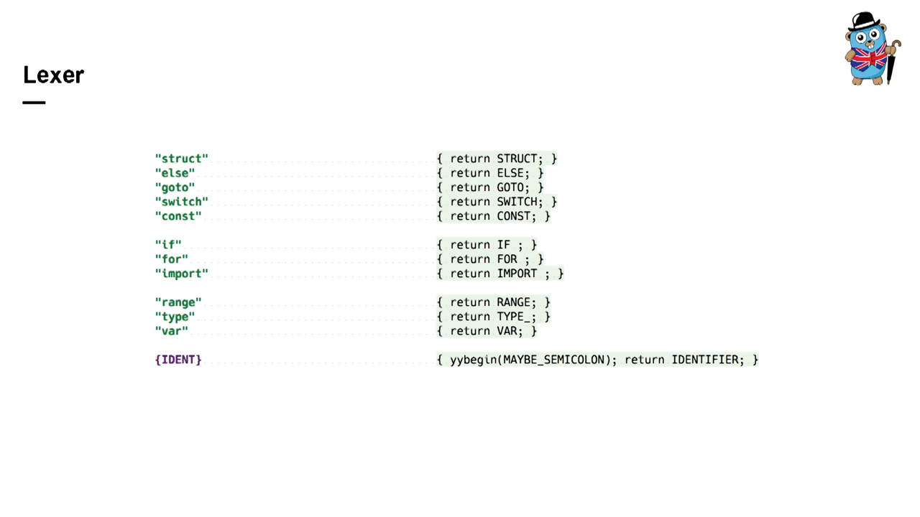
pyautogui.press('Right')
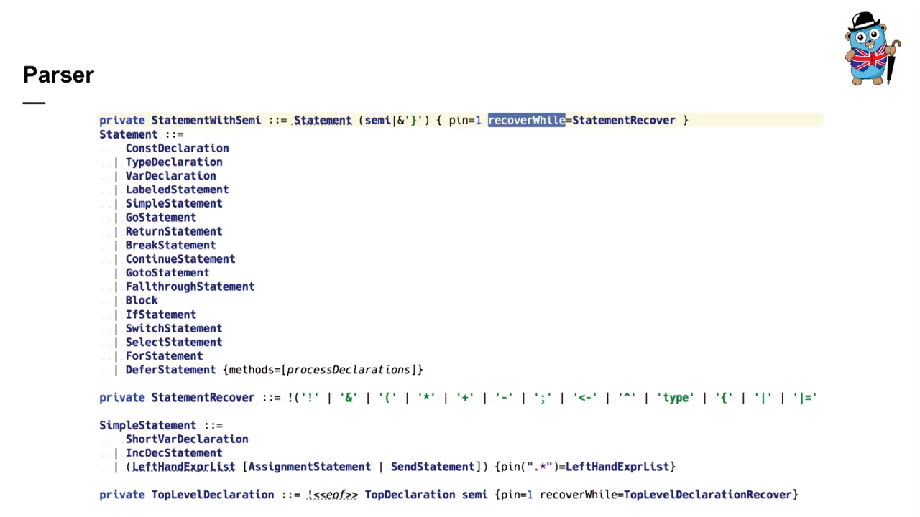
pyautogui.press('right')
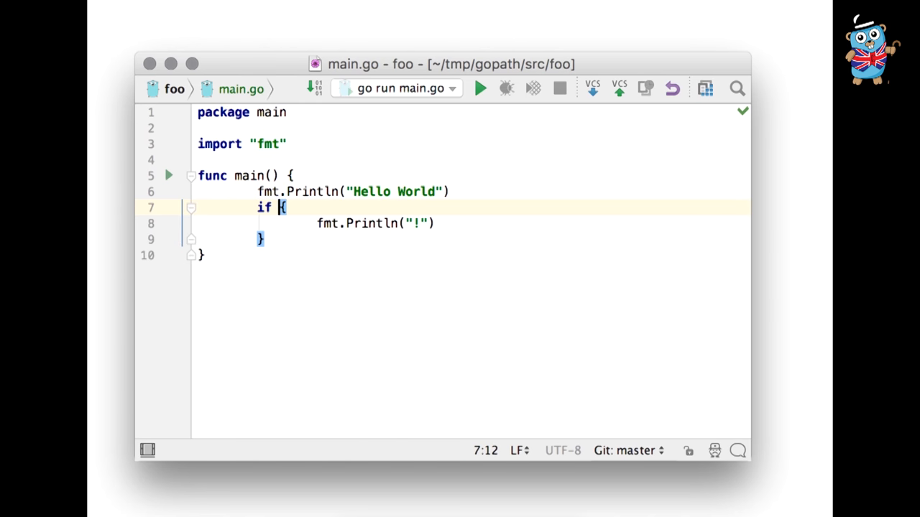
pyautogui.write('true')
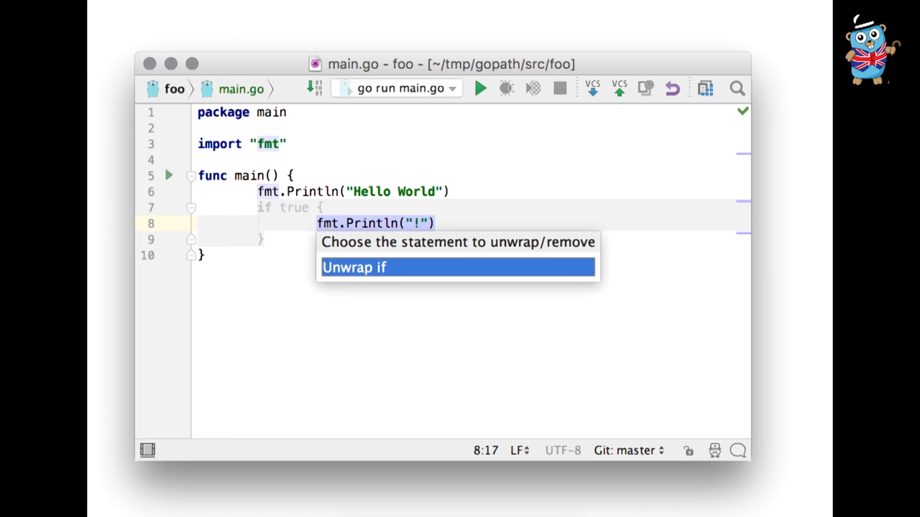
pyautogui.click(353, 268)
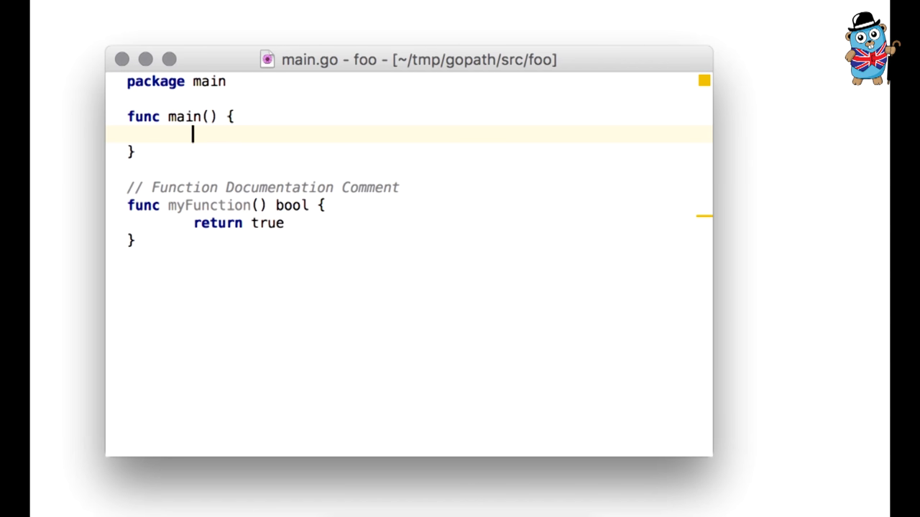
# Delete the partial 'if (myF' and type fmt.Prin to show Print, Printf, Println completions.
pyautogui.write('if (myFunction(')
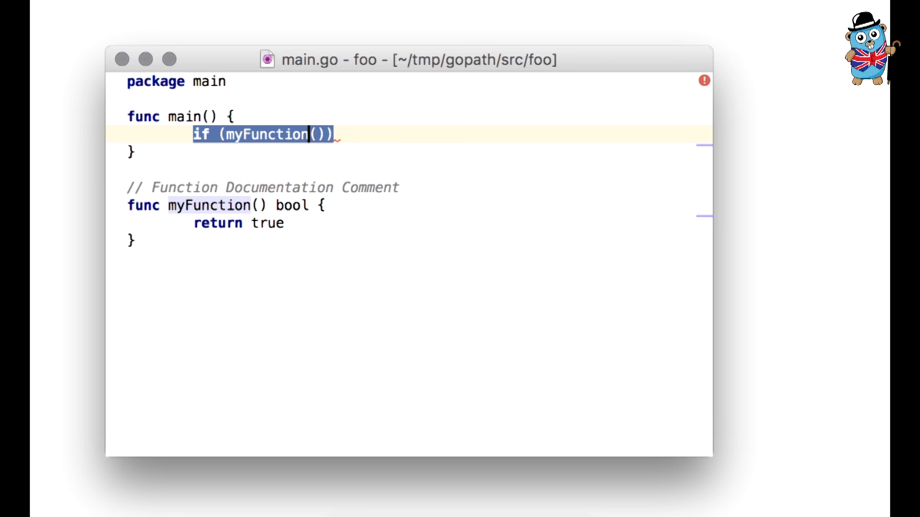
pyautogui.press('Backspace')
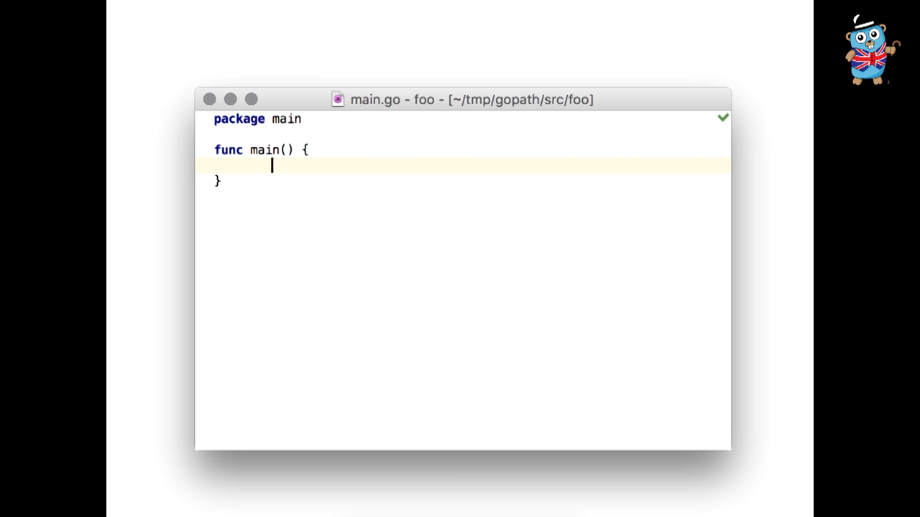
pyautogui.write('fmt.Prin')
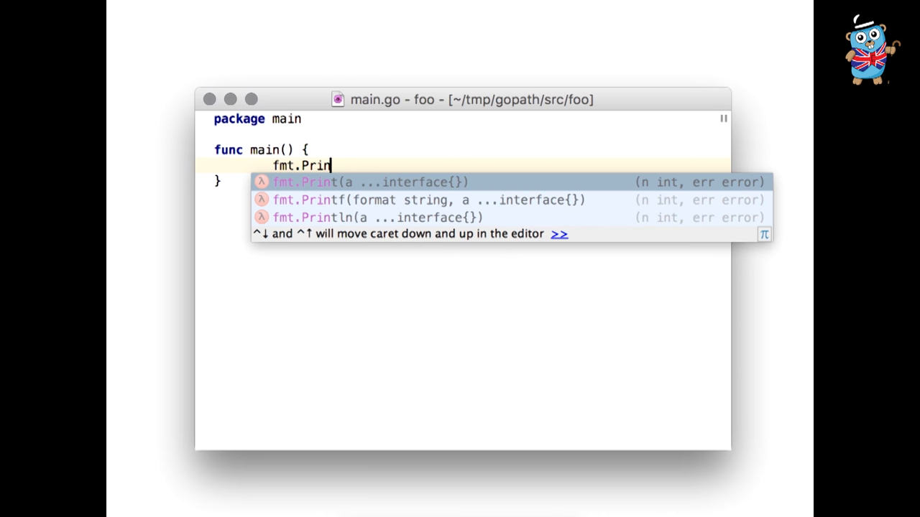